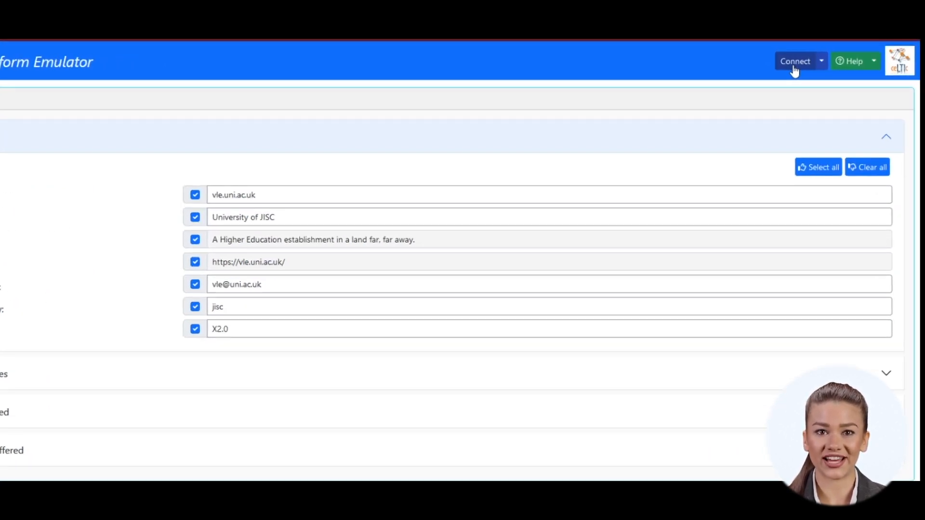
Step: Launch the LTI Launch test, agree to its instructions and rules, and begin it
click(794, 61)
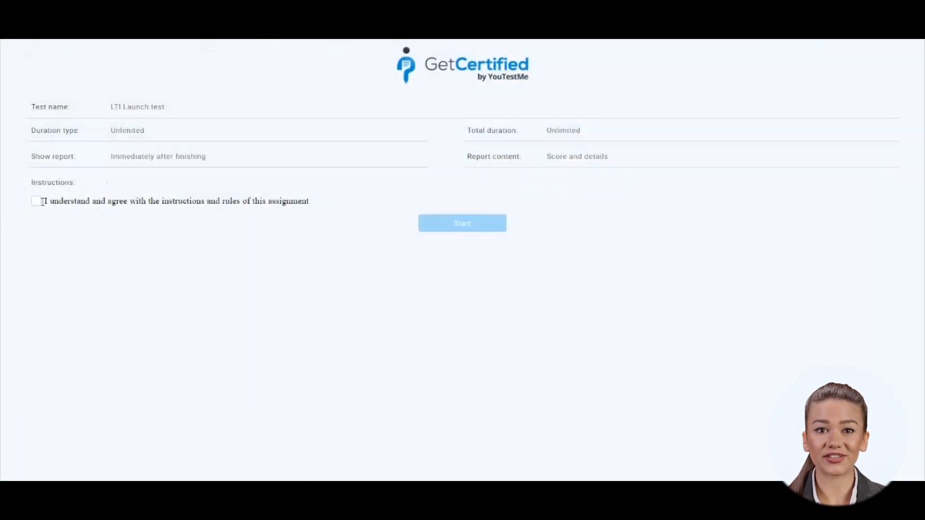
click(37, 201)
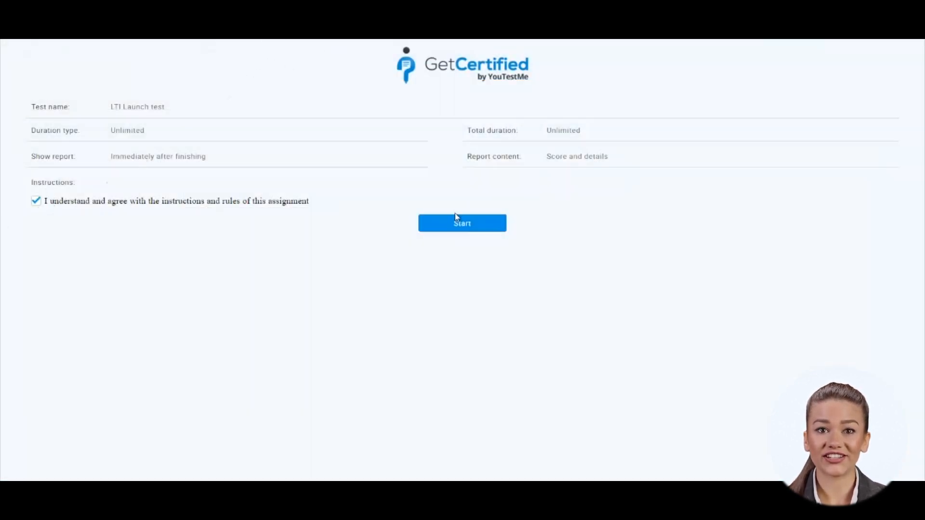
click(462, 223)
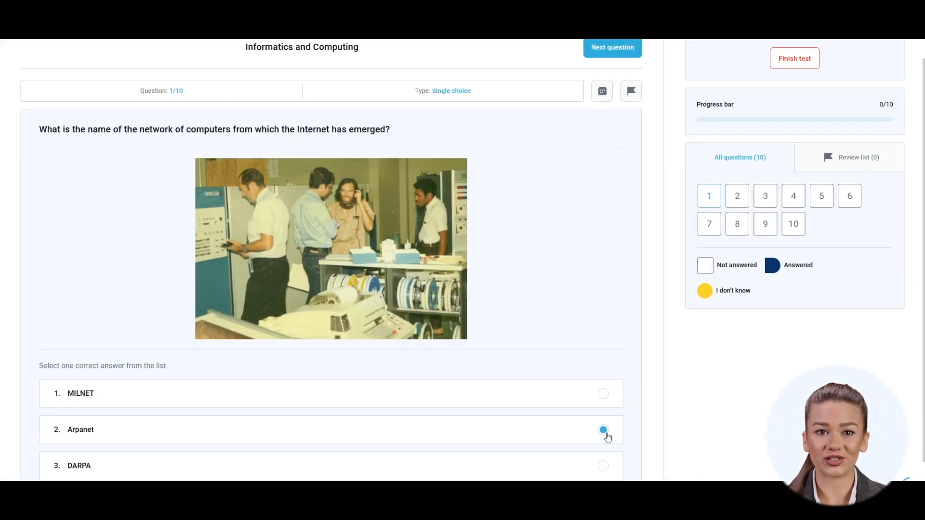
Step: Answer question 1 with Arpanet and move on through the remaining questions
click(612, 47)
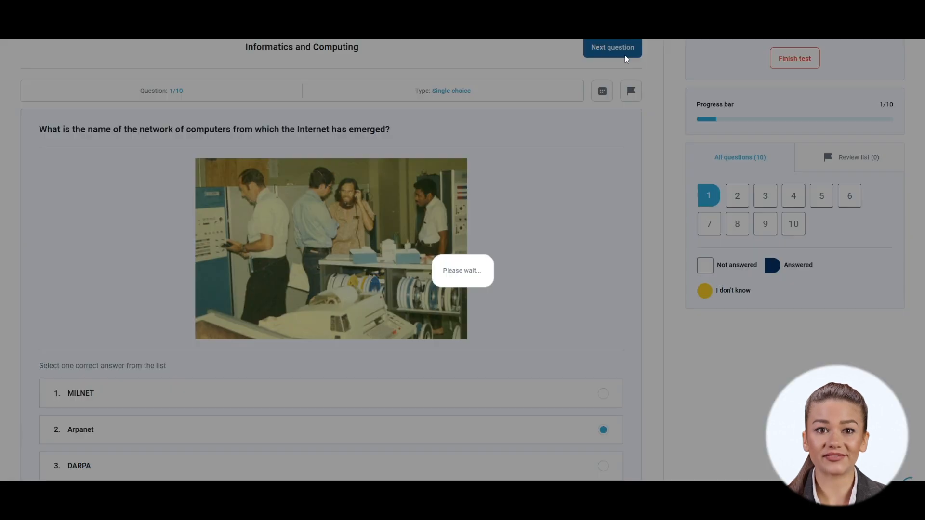
click(612, 47)
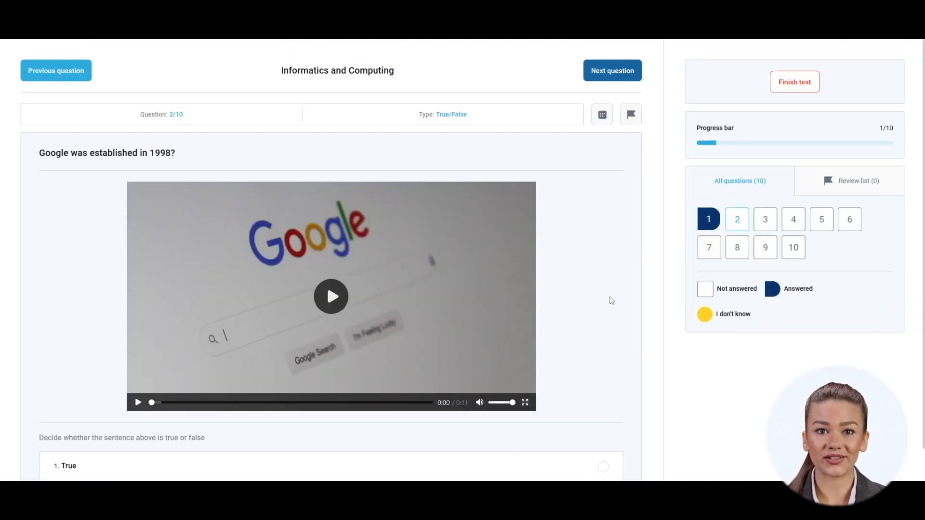
scroll(down, 3)
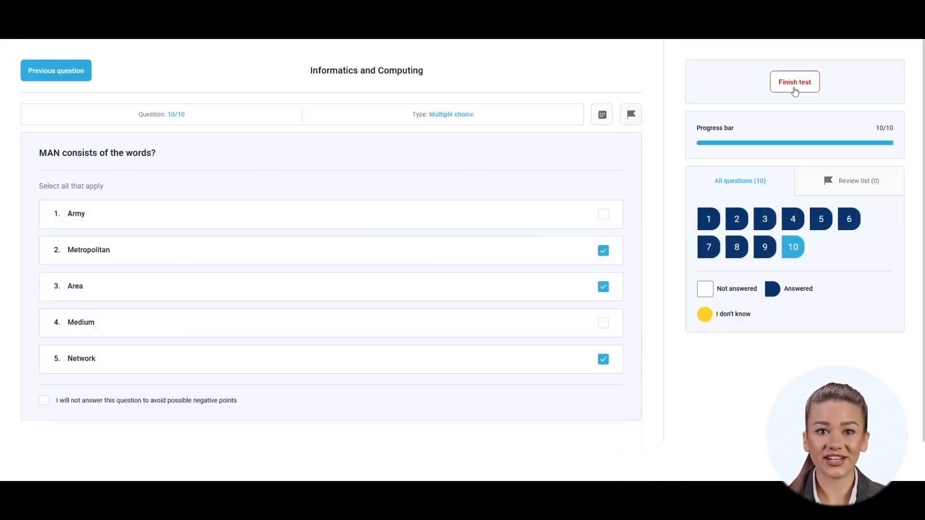
mouse_move(794, 82)
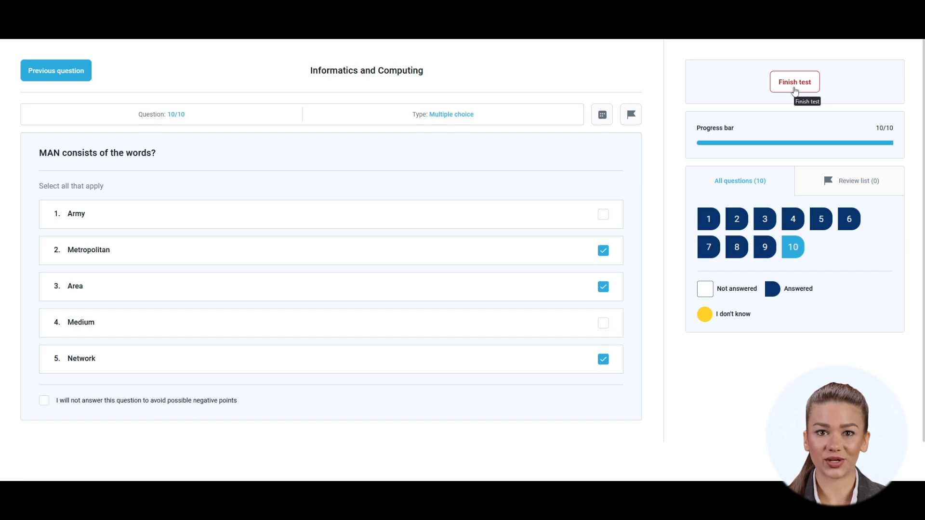